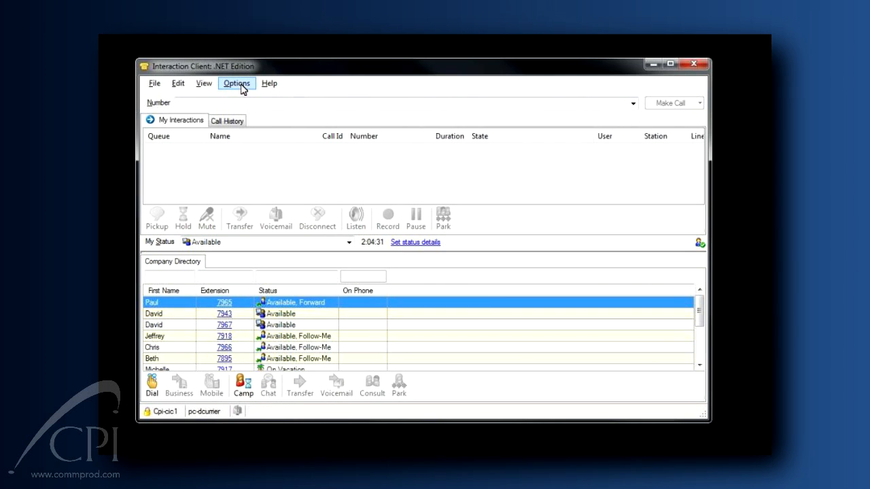
# Bring up the Personal Rules dialog from the Options menu.
pyautogui.click(236, 83)
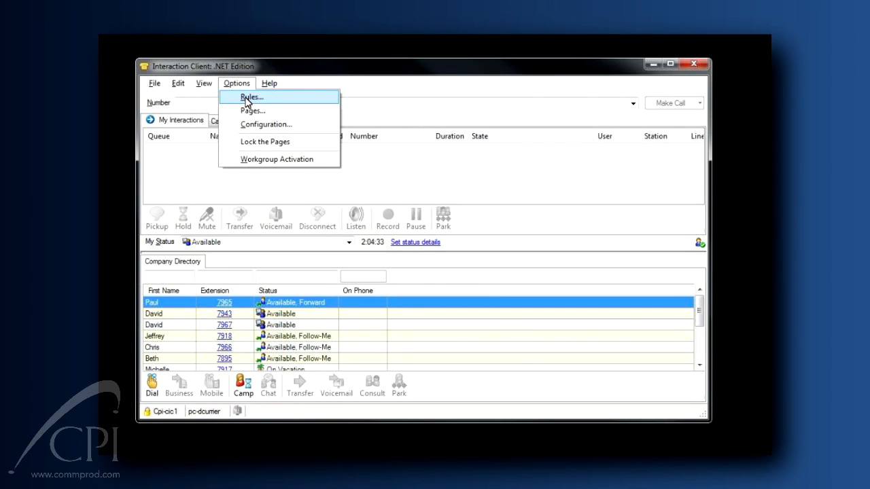
pyautogui.click(251, 97)
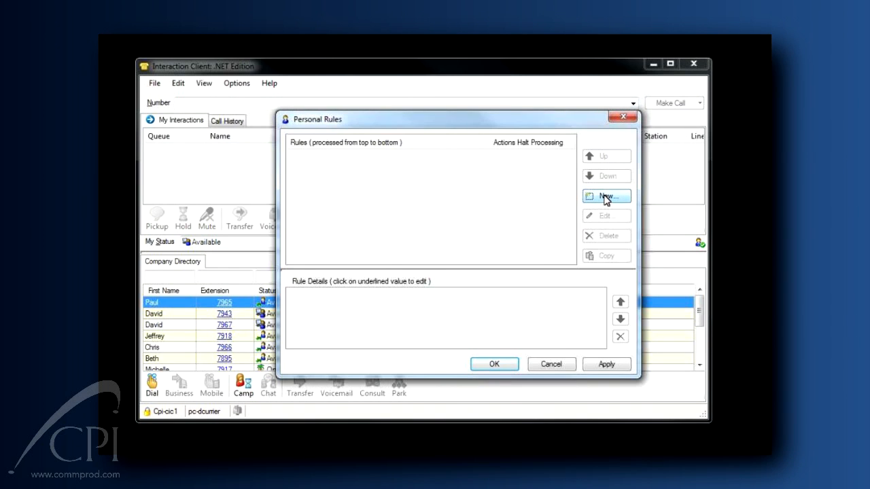
# Create a new event-based rule triggered 'When I receive a call' and proceed to conditions.
pyautogui.click(606, 195)
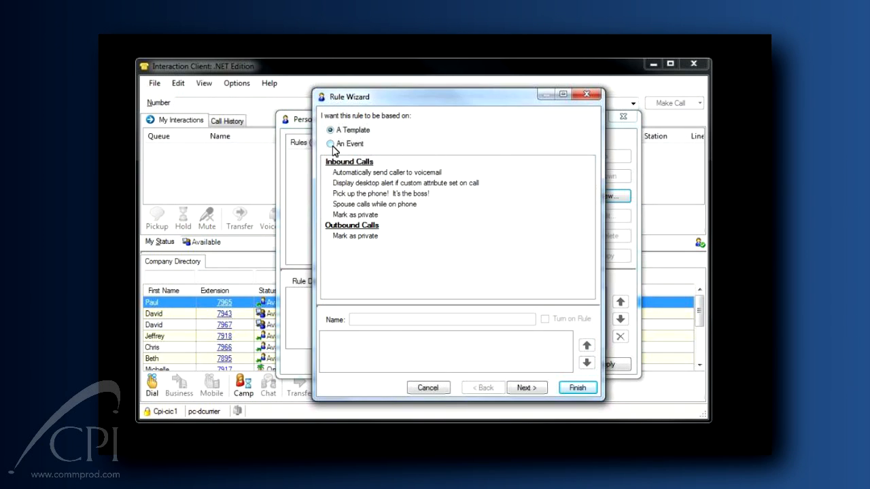
pyautogui.click(330, 144)
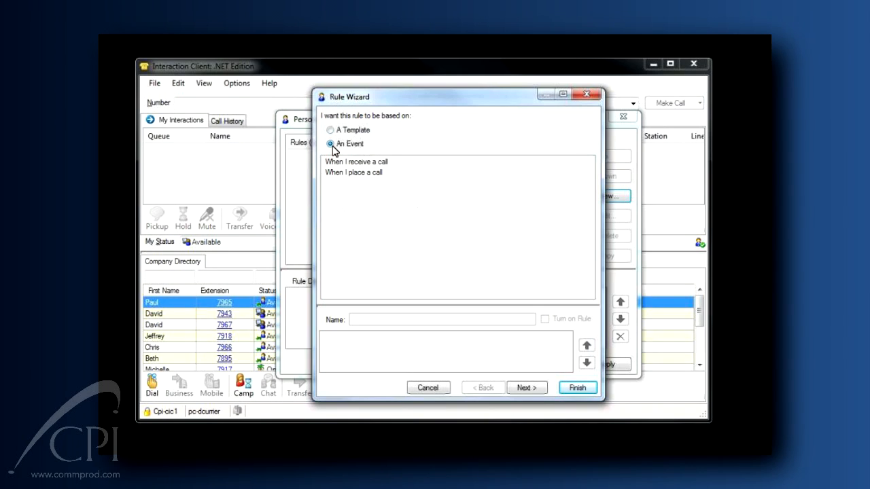
pyautogui.click(356, 162)
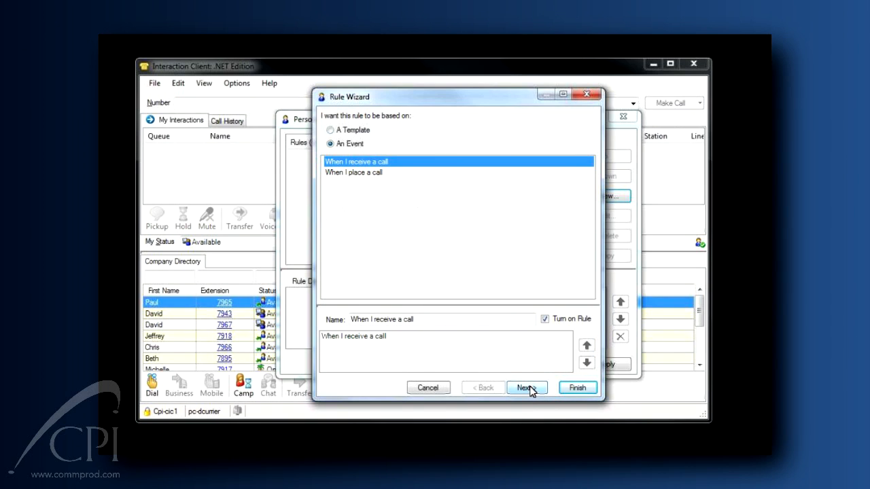
pyautogui.click(528, 388)
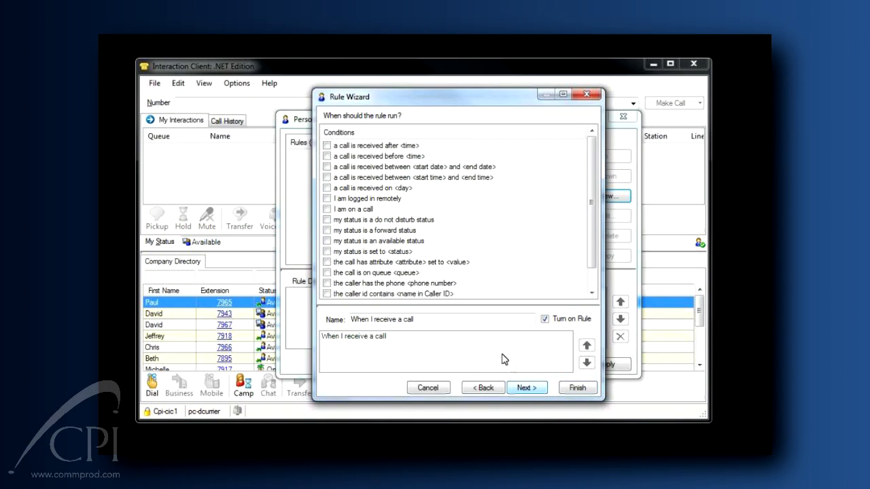
pyautogui.click(326, 284)
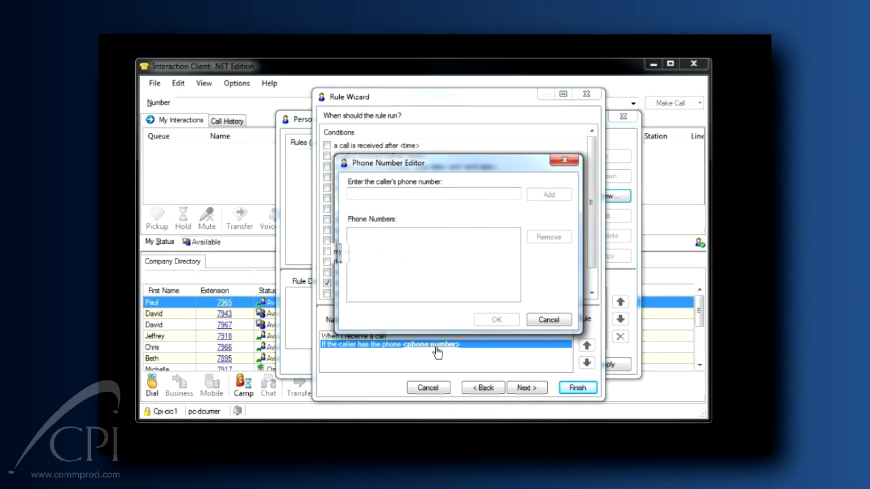
pyautogui.write('3172222')
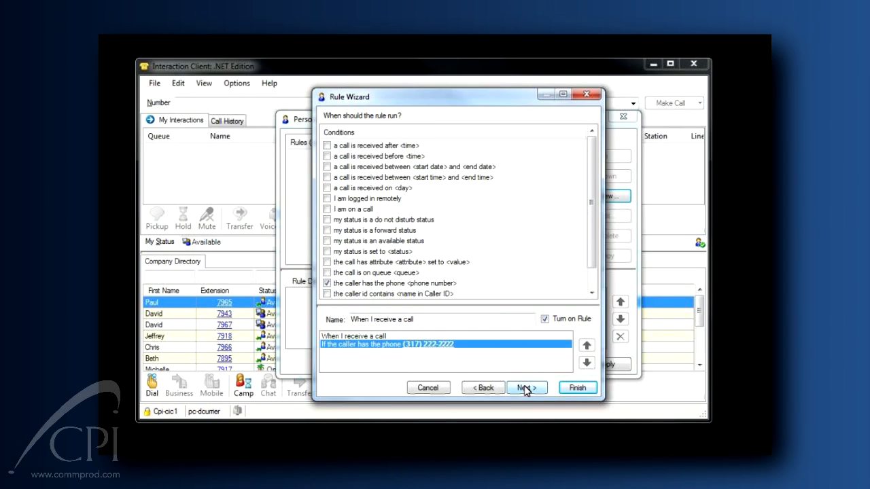
pyautogui.click(527, 388)
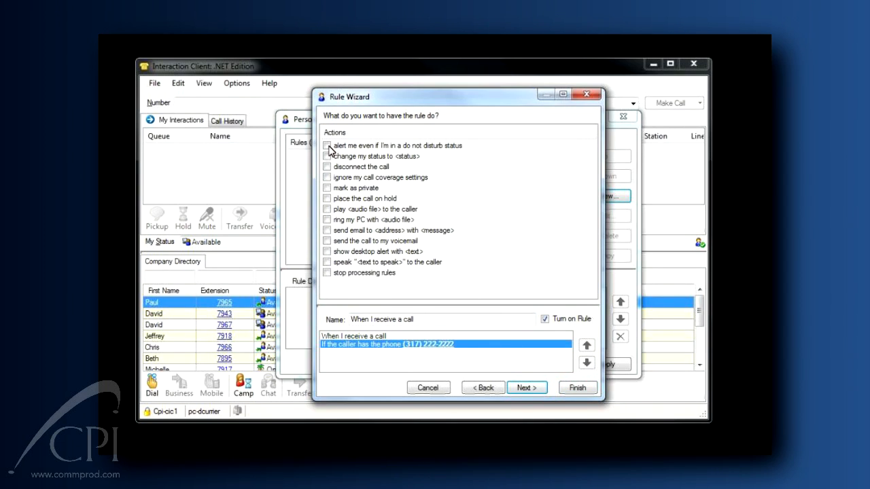
# Set the action to alert me even in do not disturb status and proceed to exceptions.
pyautogui.click(327, 145)
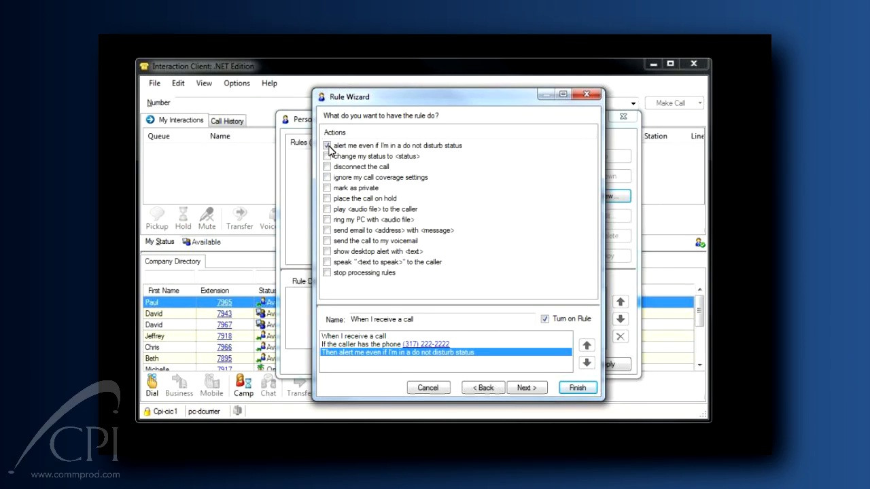
pyautogui.click(327, 146)
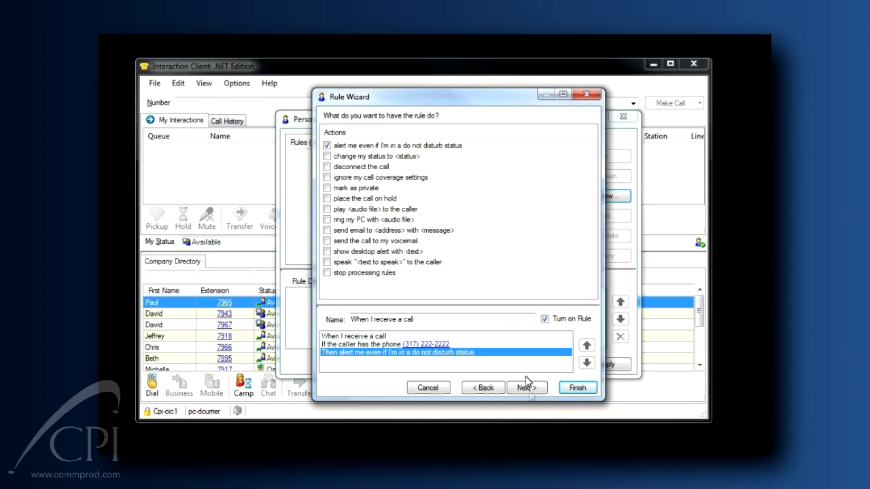
pyautogui.click(528, 387)
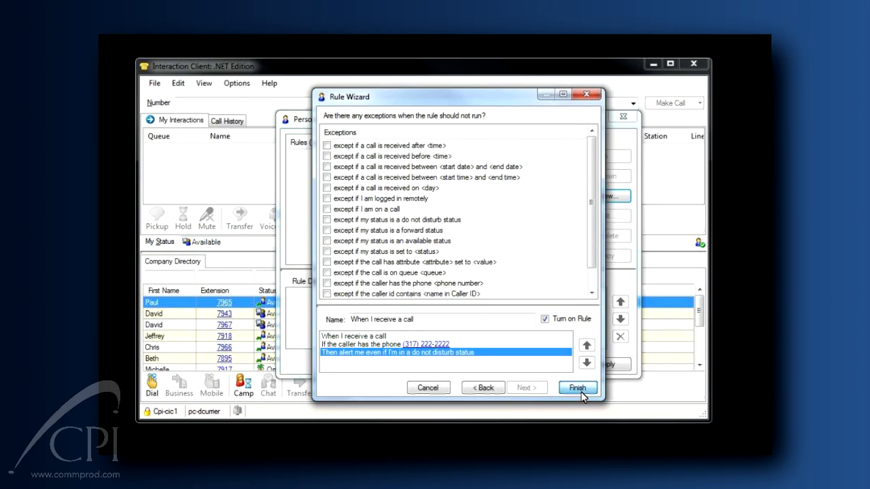
# Finish the caller-number rule and return to the main interactions window.
pyautogui.click(576, 387)
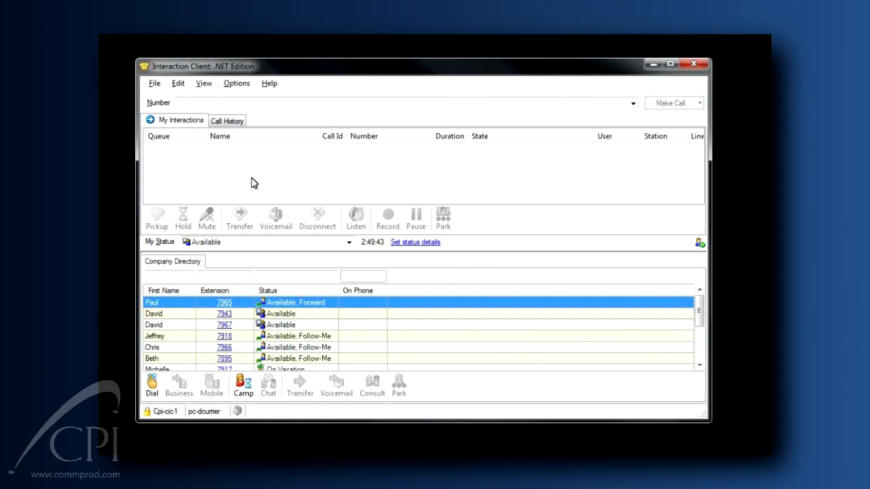
pyautogui.click(237, 83)
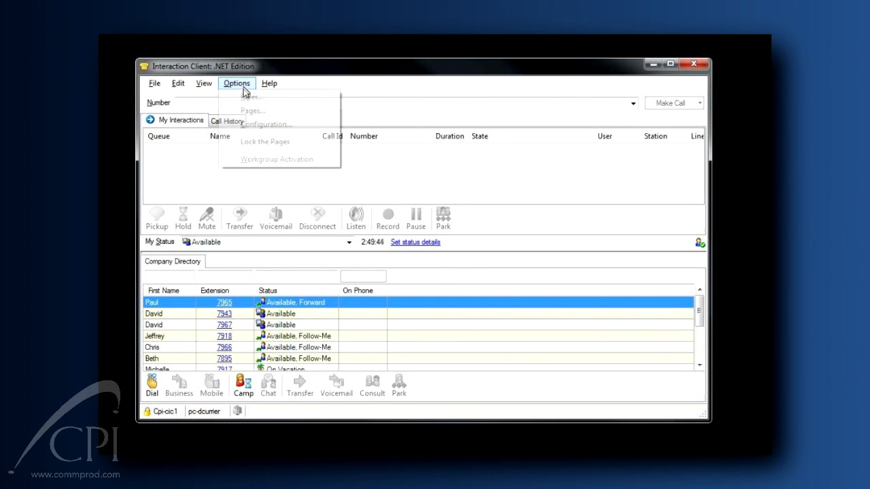
# In Configuration > Calls > Call Coverage, enable forwarding of external calls while I'm on the phone.
pyautogui.click(265, 124)
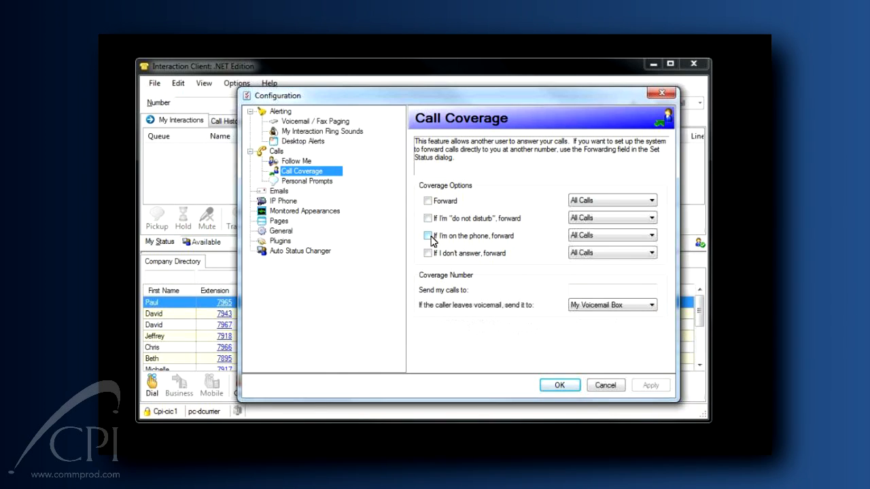
pyautogui.click(427, 235)
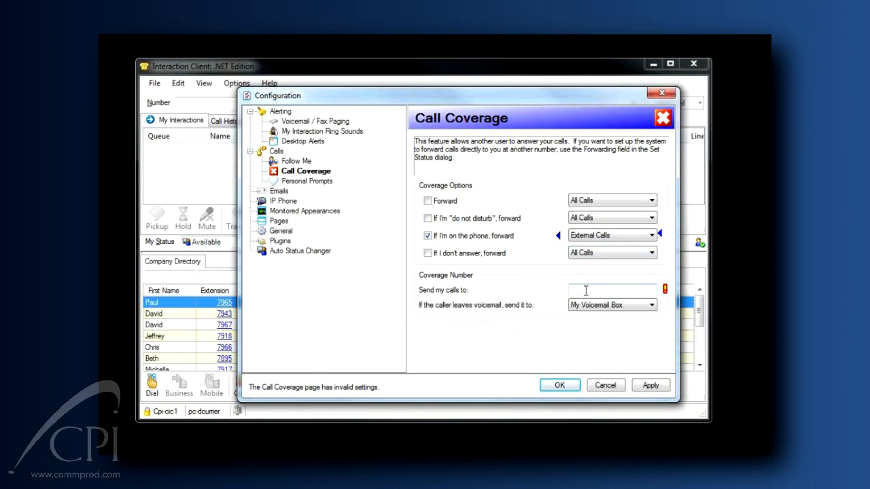
pyautogui.moveTo(516, 302)
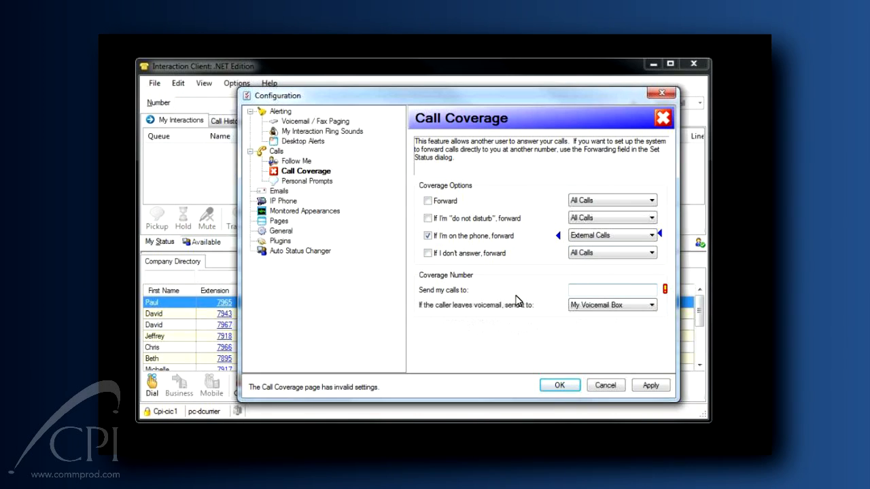
# Send covered calls to extension 7902 and choose the callers' voicemail destination.
pyautogui.write('7902')
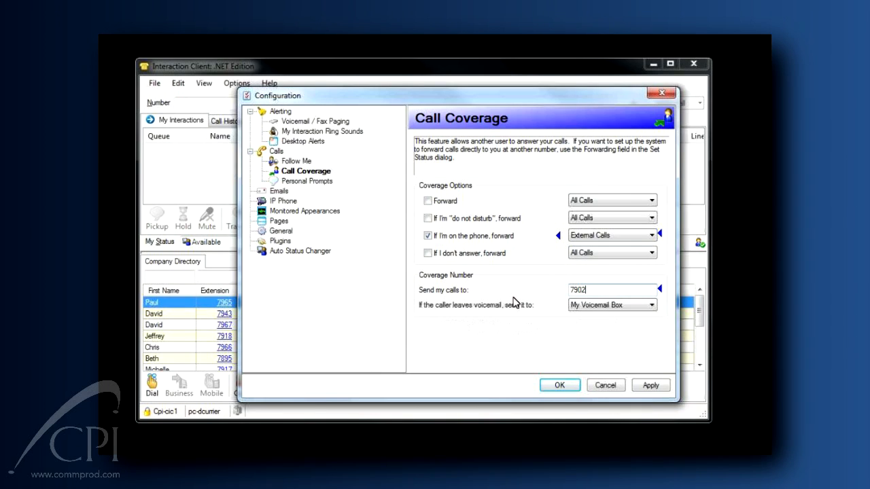
pyautogui.click(651, 304)
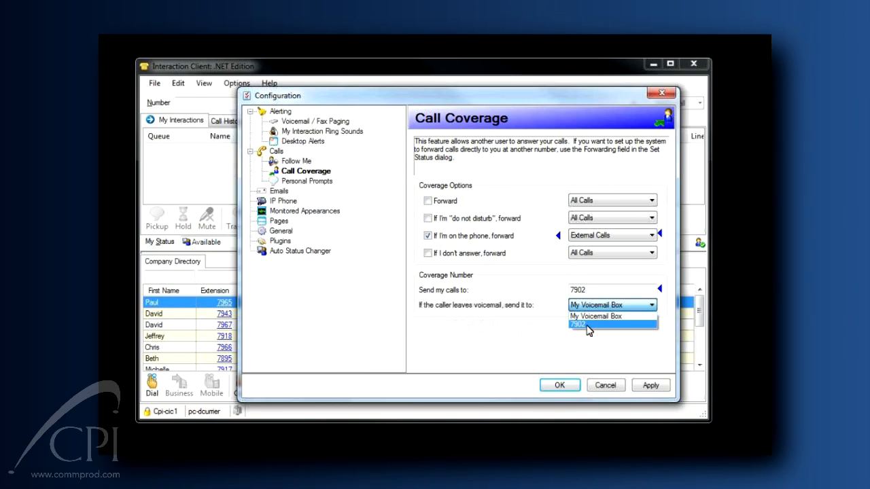
pyautogui.click(576, 324)
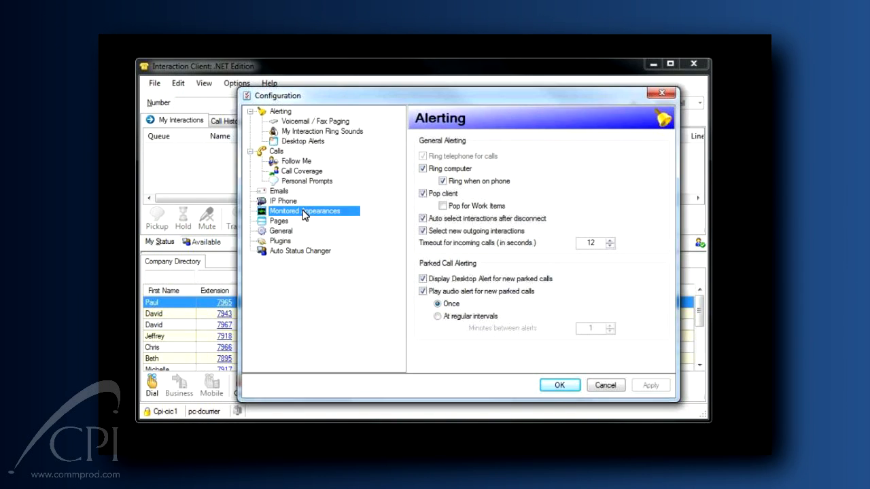
pyautogui.click(305, 211)
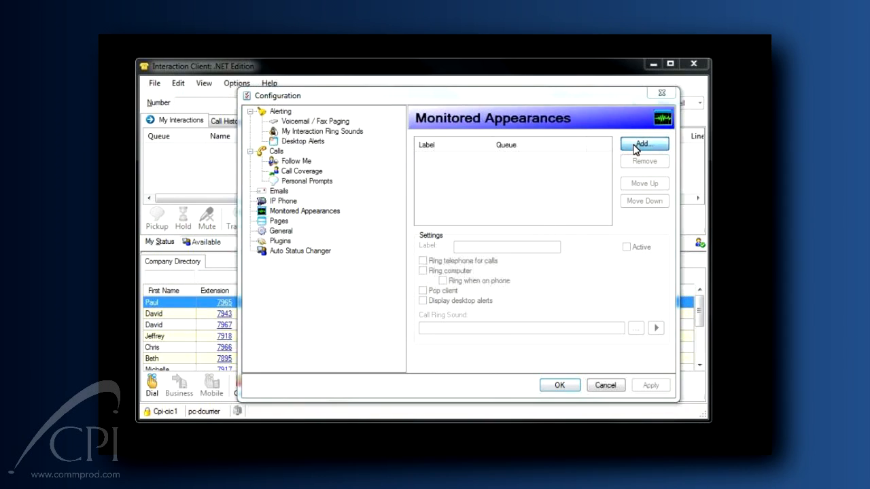
pyautogui.click(644, 144)
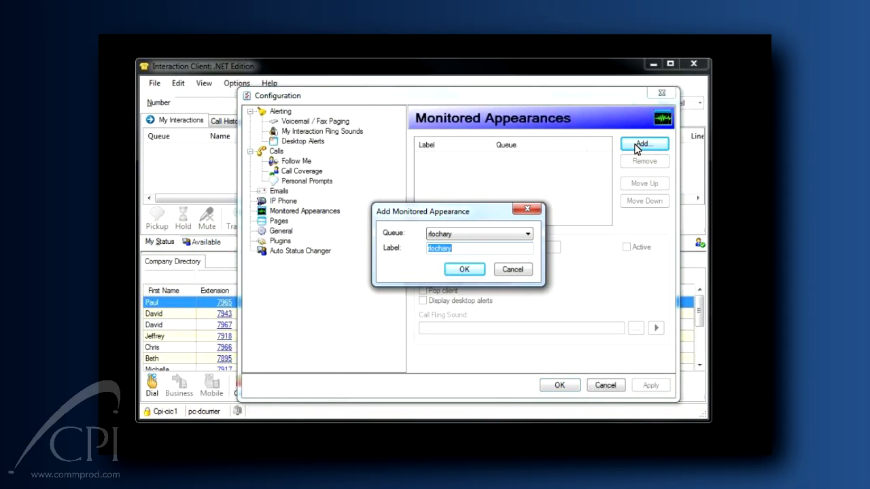
pyautogui.write('Ruth')
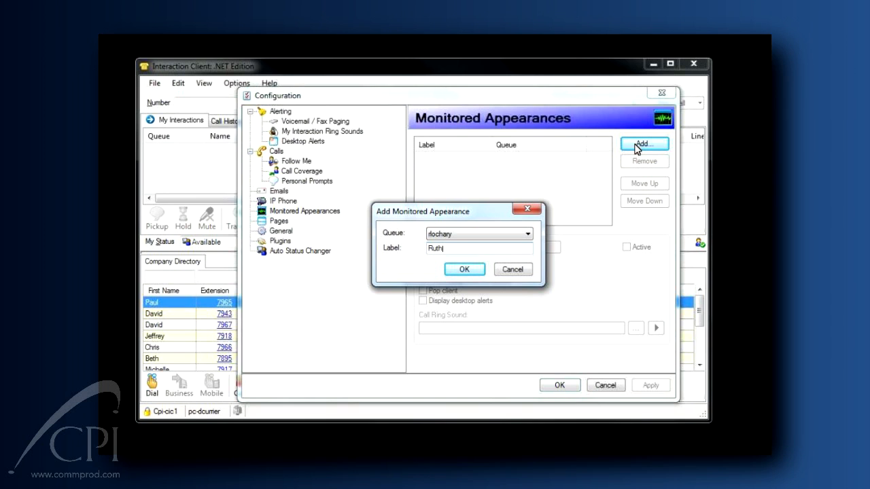
pyautogui.click(465, 269)
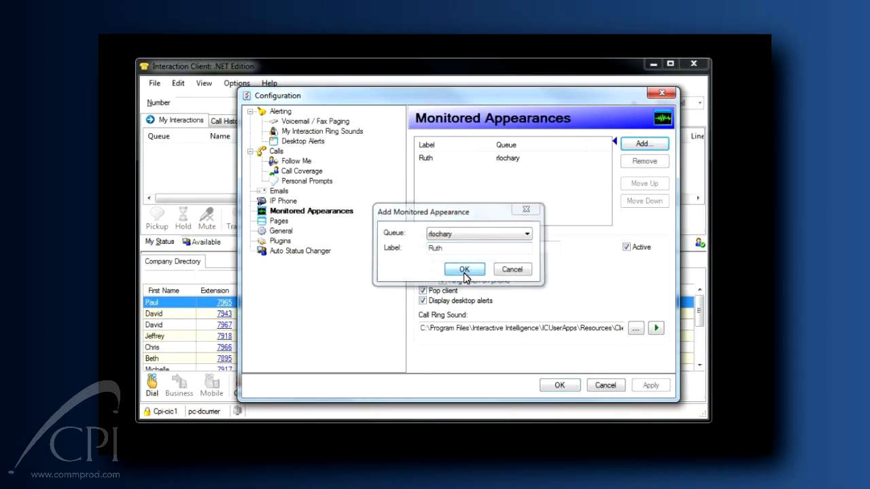
pyautogui.click(465, 269)
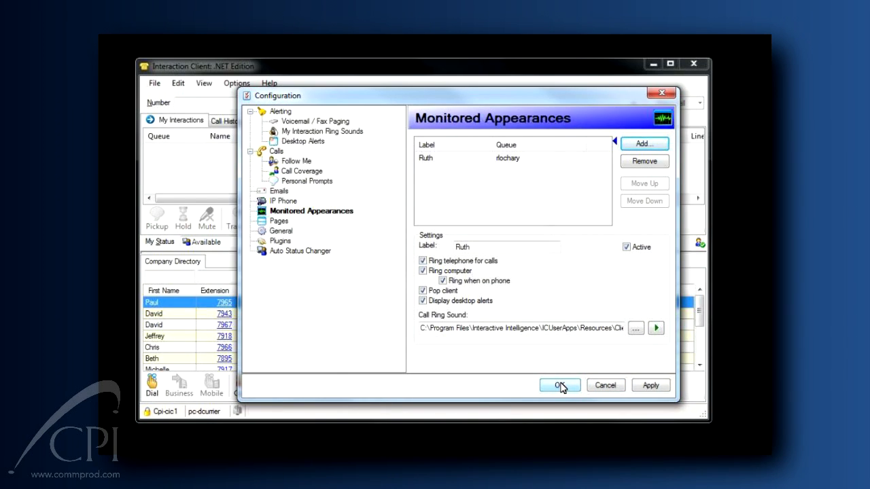
# Save and close the Configuration dialog so Ruth appears under Monitored Appearances.
pyautogui.click(560, 386)
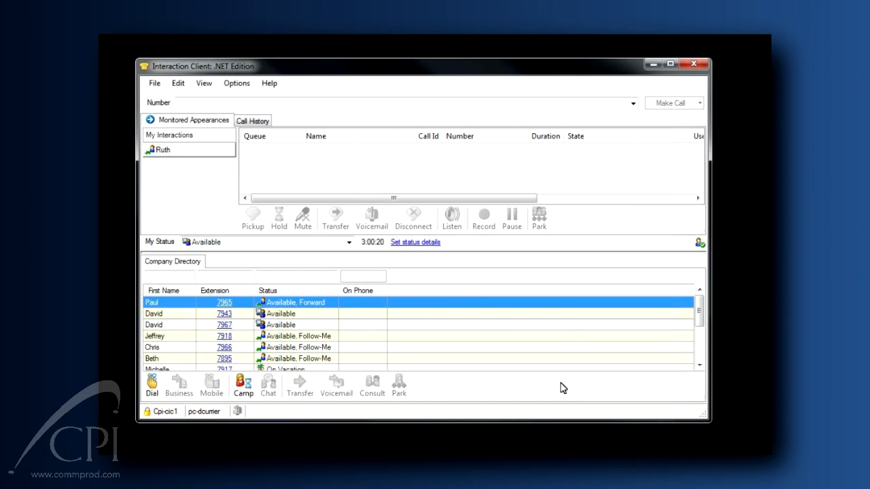
pyautogui.moveTo(306, 196)
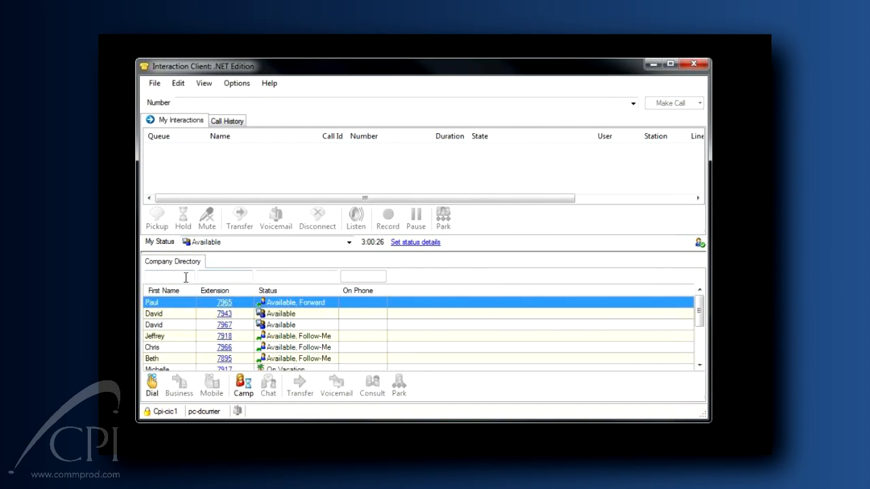
# Filter the company directory to 'ruth' and show her monitored appearance at extension 7902.
pyautogui.write('ruth')
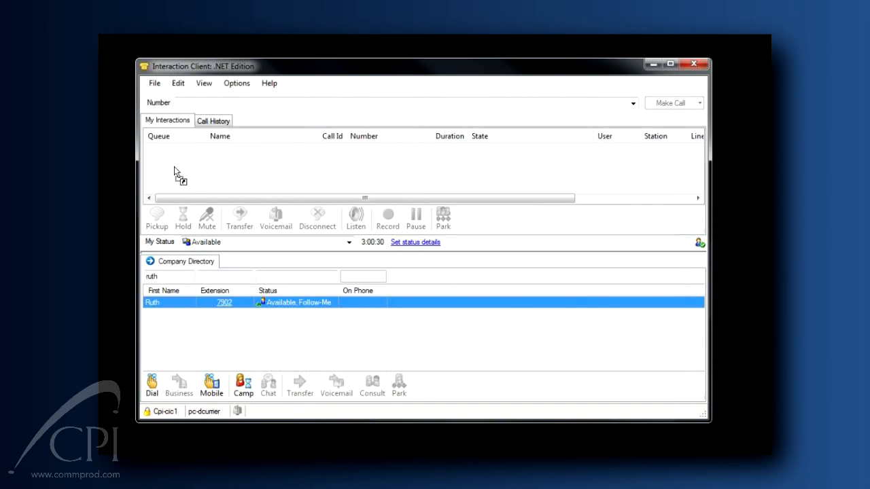
pyautogui.click(167, 120)
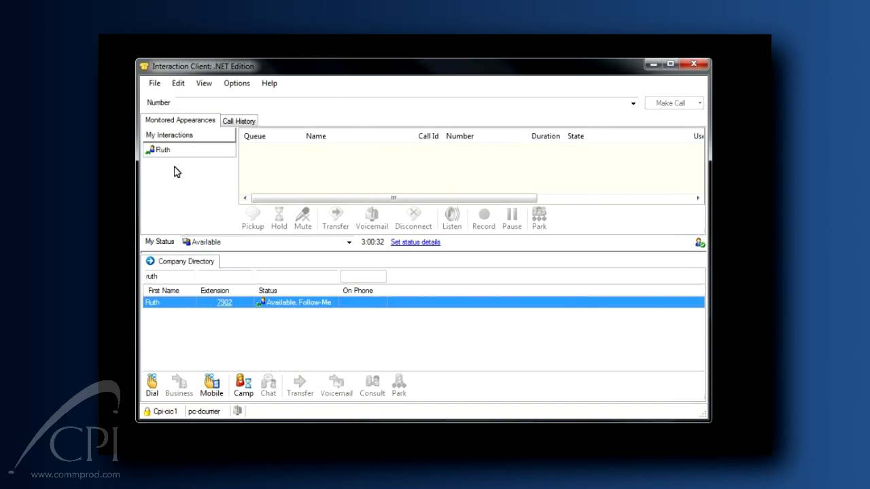